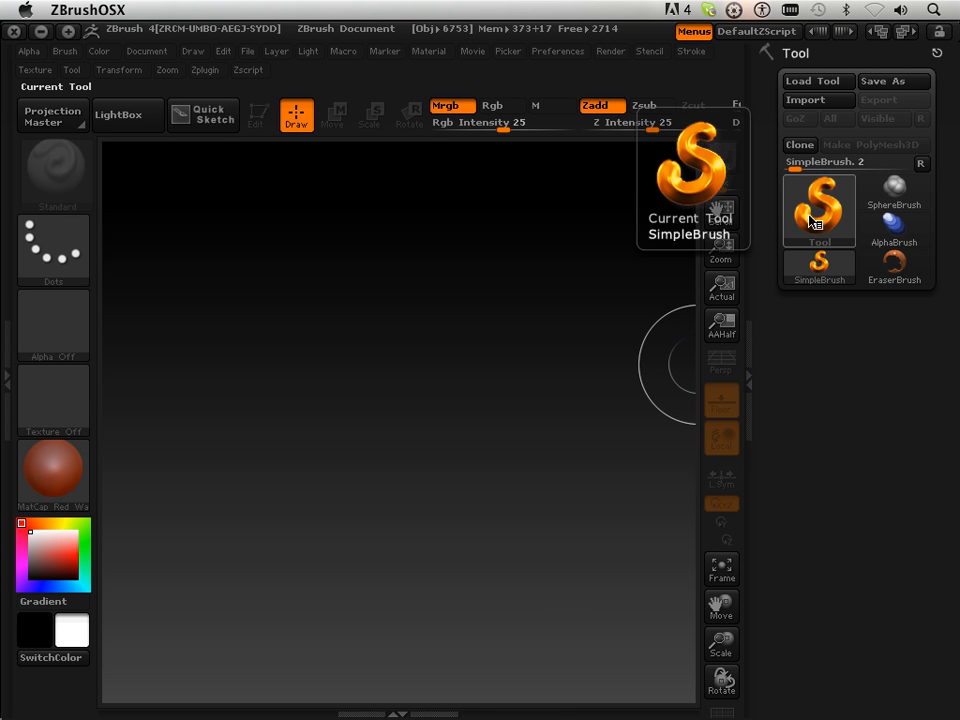
# - Load the Ring3D and Sphere3D primitives and convert the sphere into a PolyMesh3D
pyautogui.click(818, 210)
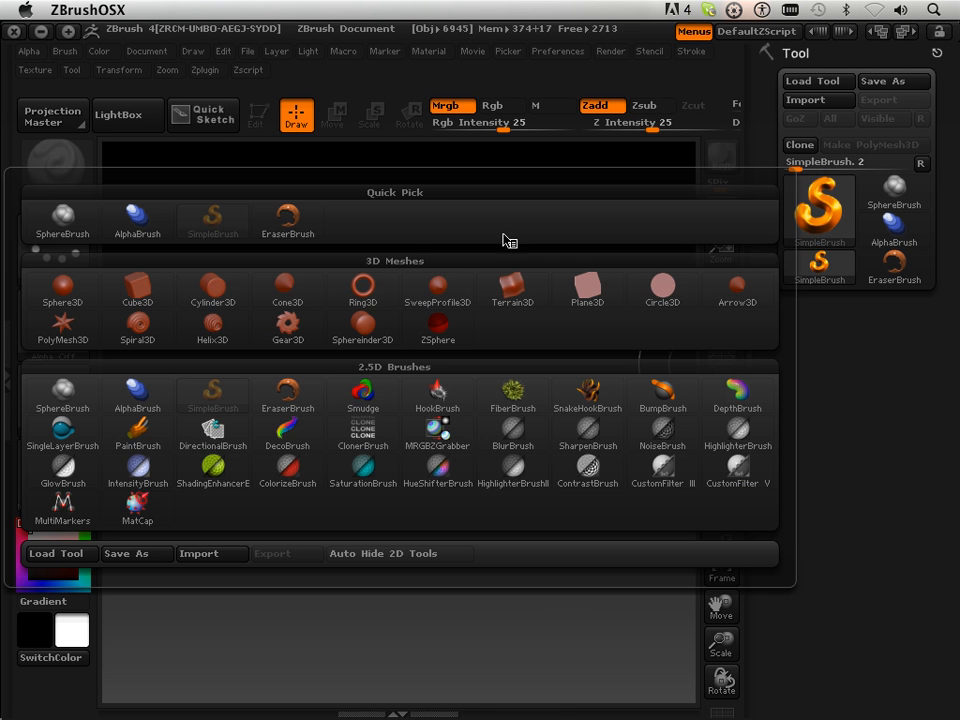
pyautogui.click(362, 288)
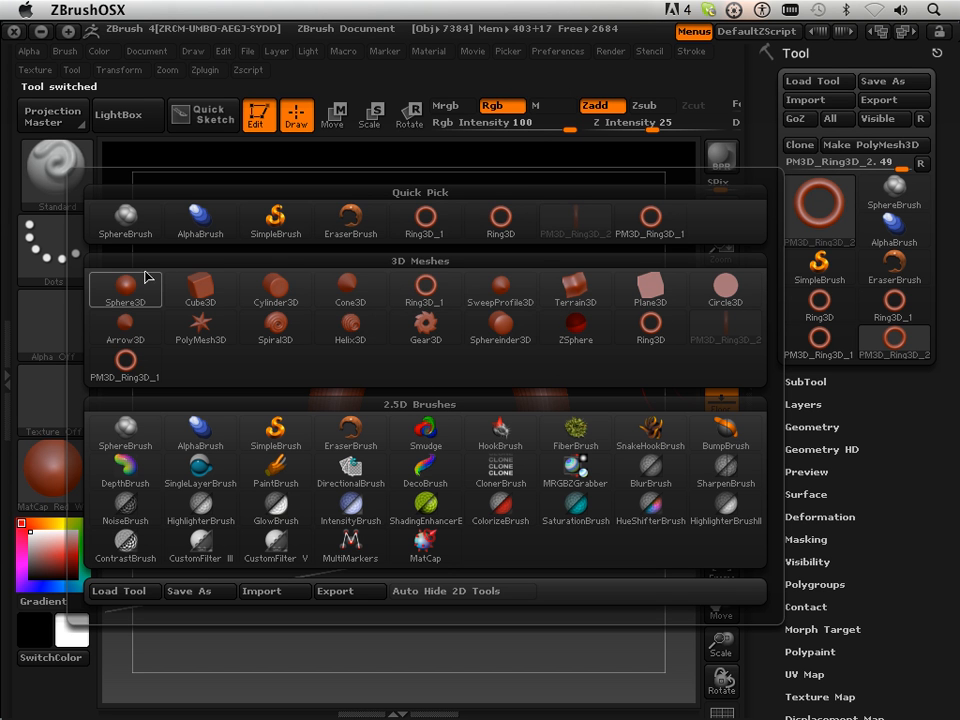
pyautogui.click(124, 288)
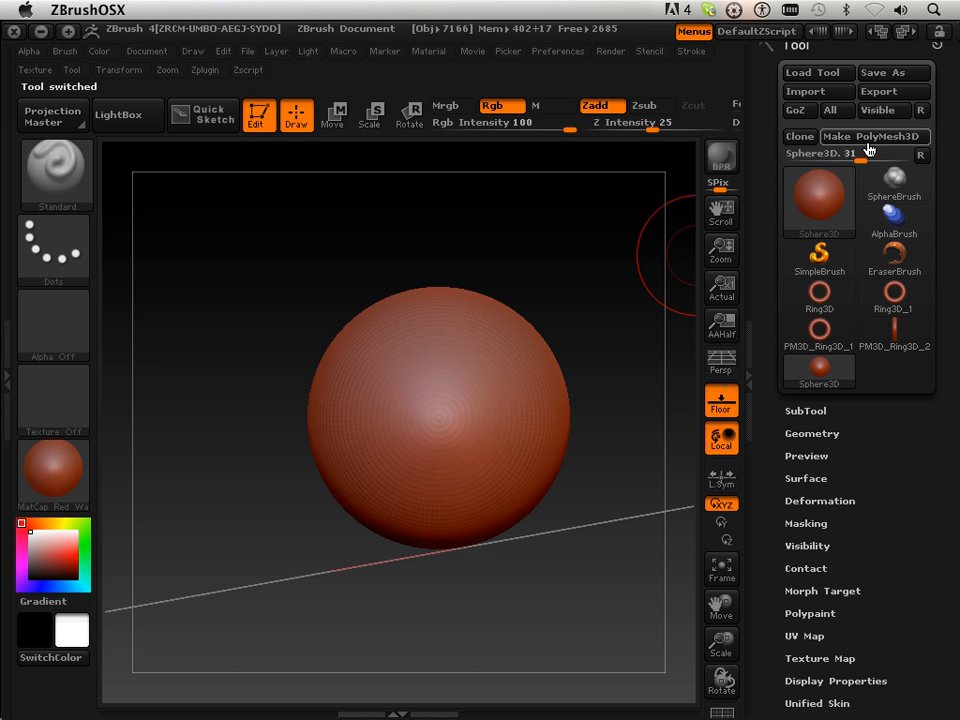
pyautogui.click(872, 136)
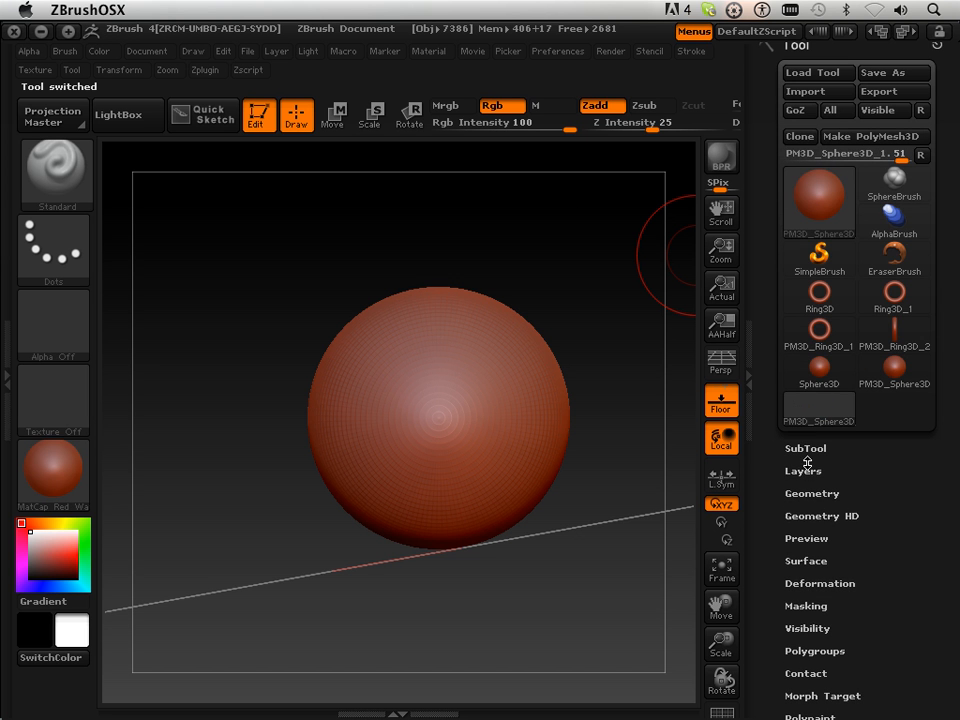
# - Append the ring as a subtool, then scale the sphere down and move it onto the top of the ring
pyautogui.click(804, 448)
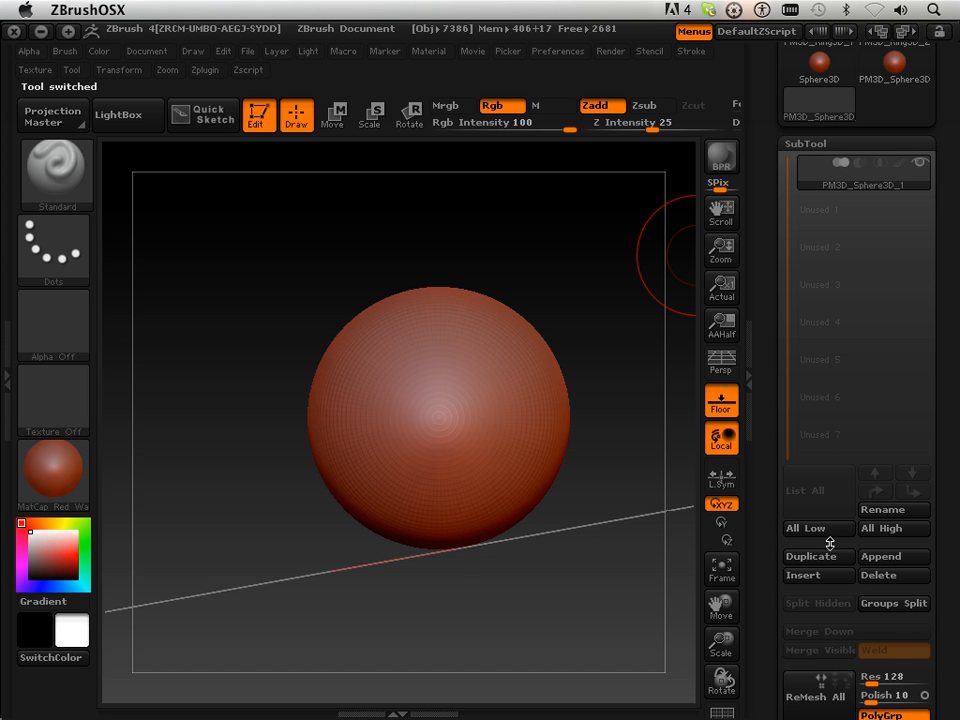
pyautogui.moveTo(892, 556)
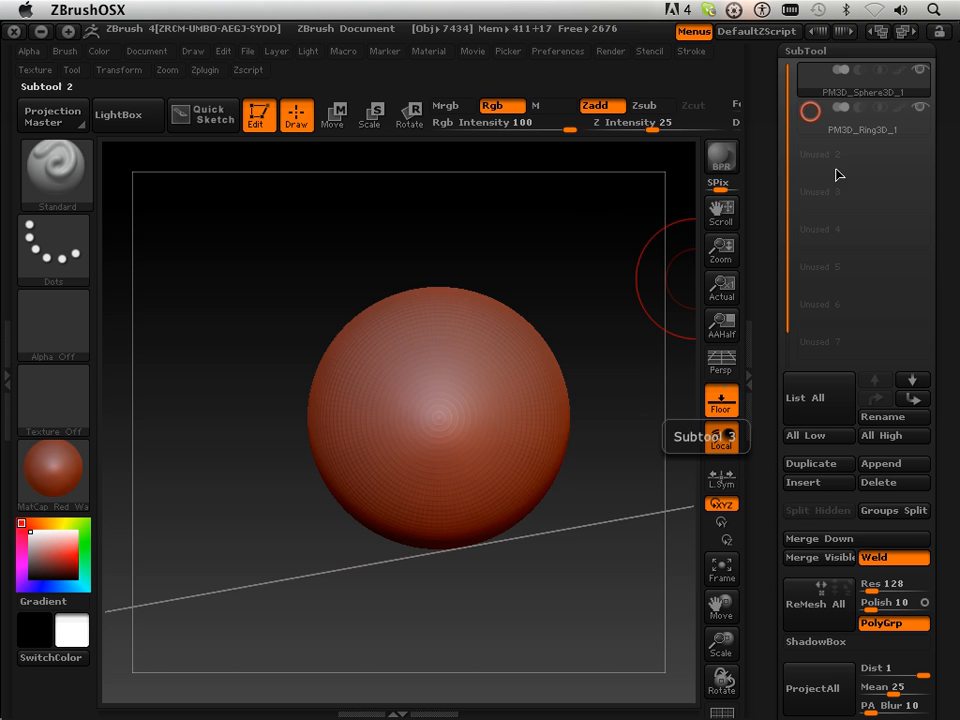
pyautogui.click(862, 112)
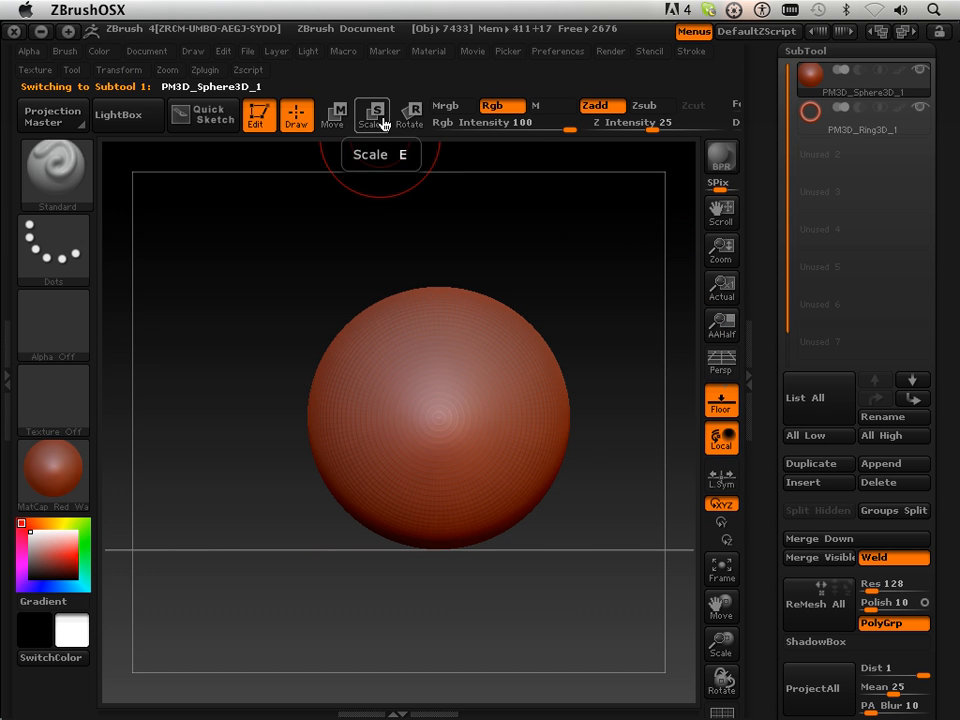
pyautogui.click(372, 114)
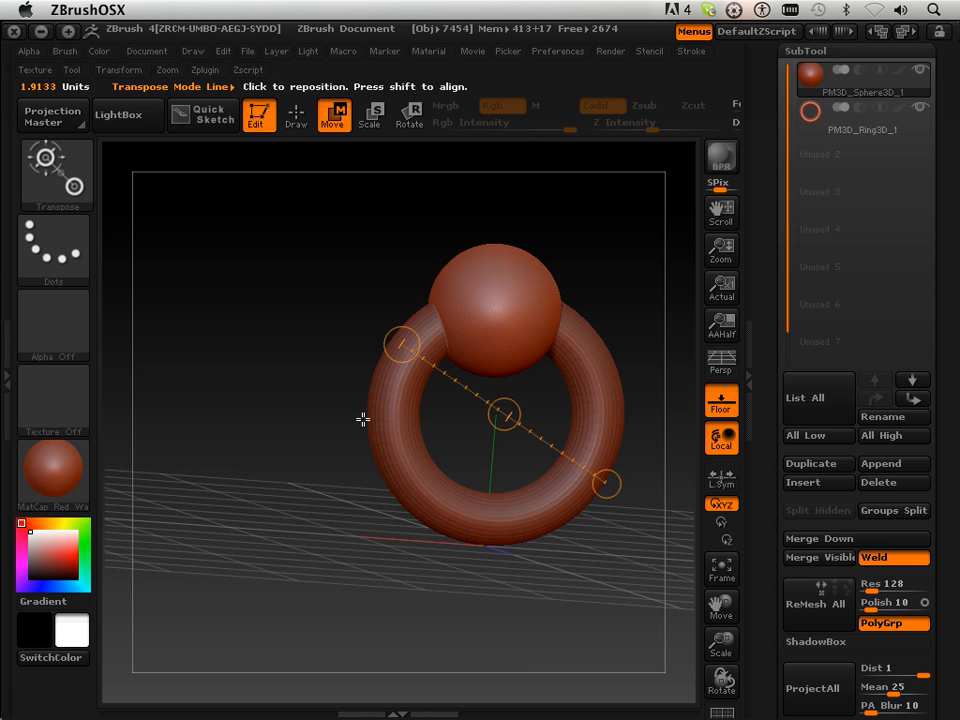
pyautogui.click(296, 114)
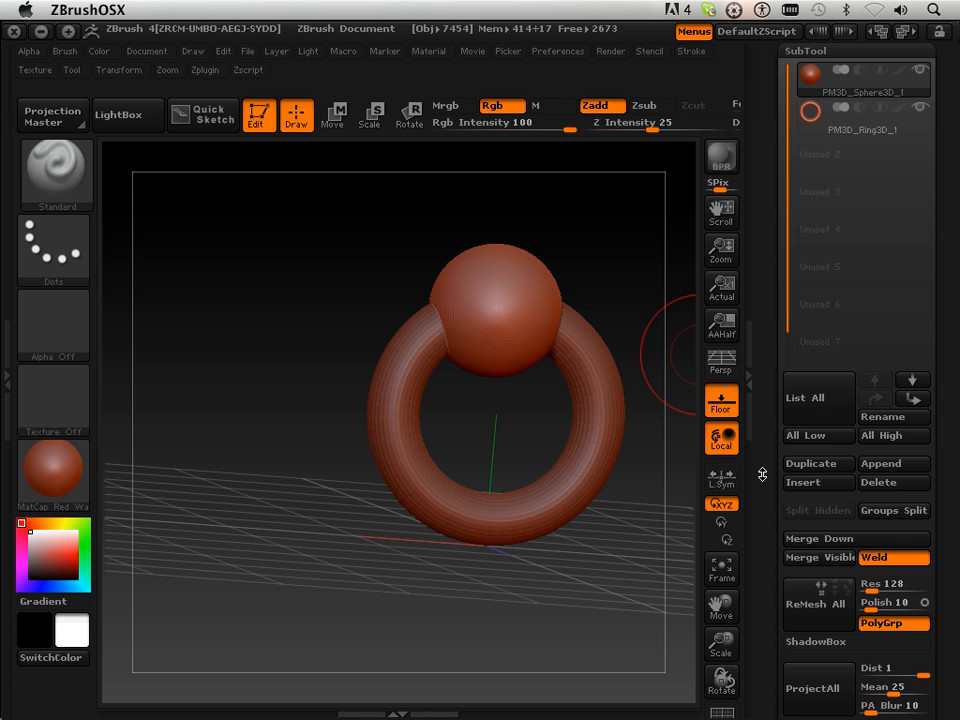
pyautogui.moveTo(810, 436)
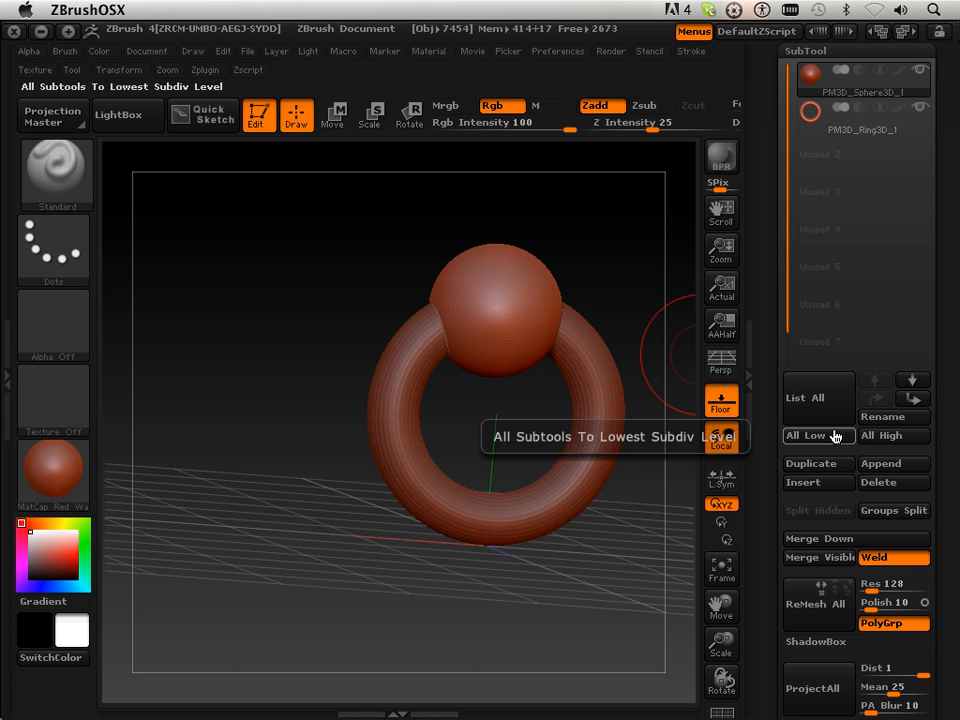
# - Merge the sphere and ring subtools down into one, confirming the non-undoable prompt
pyautogui.click(818, 538)
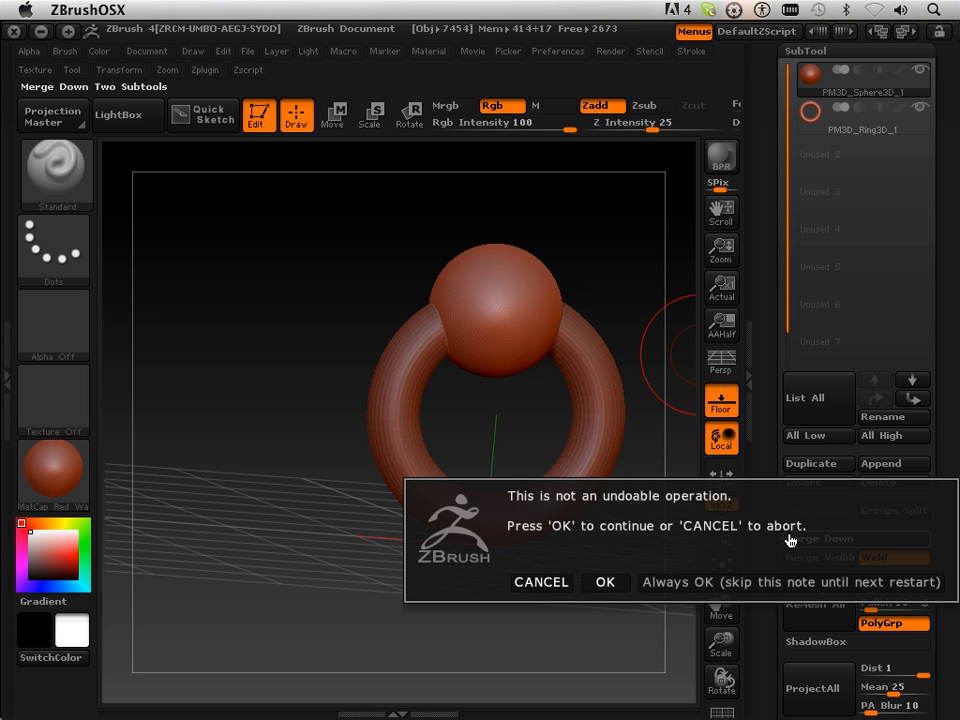
pyautogui.click(604, 582)
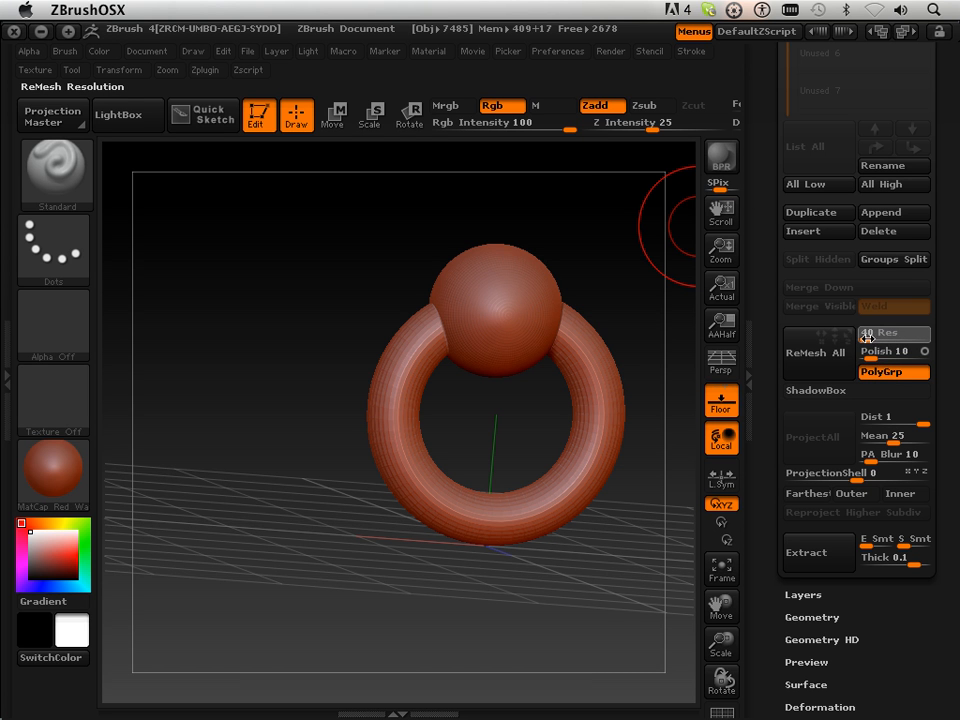
pyautogui.moveTo(870, 336)
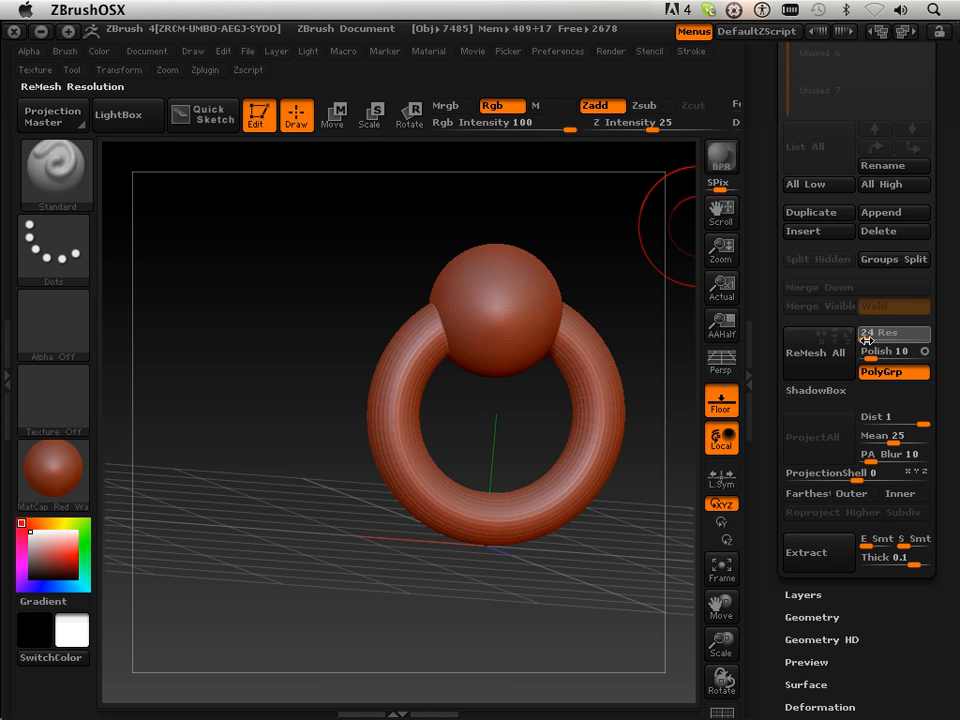
pyautogui.moveTo(816, 352)
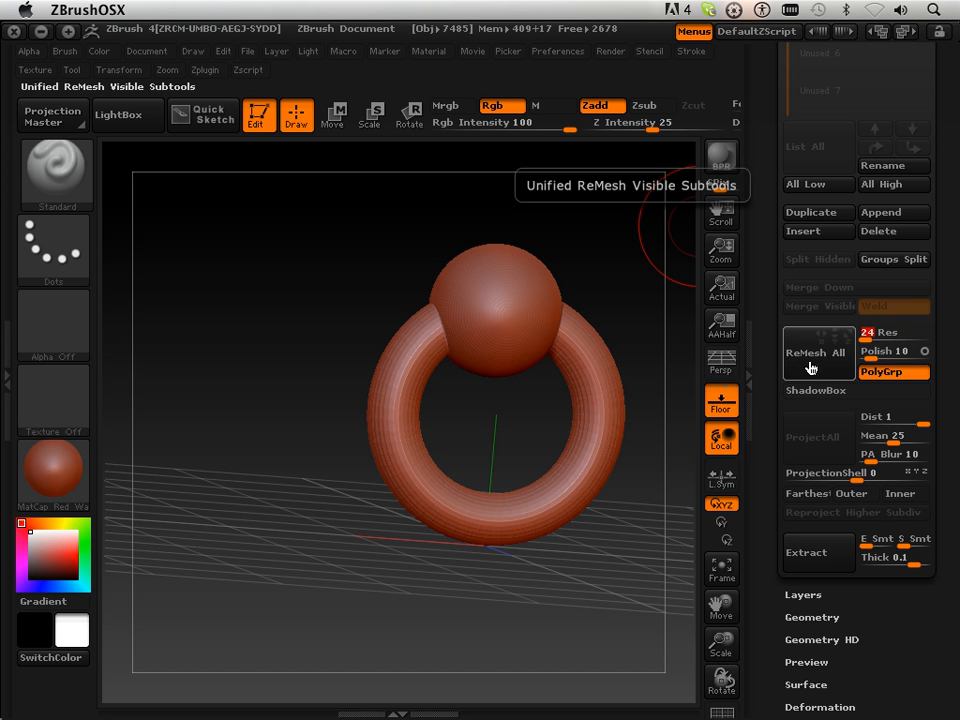
pyautogui.moveTo(844, 350)
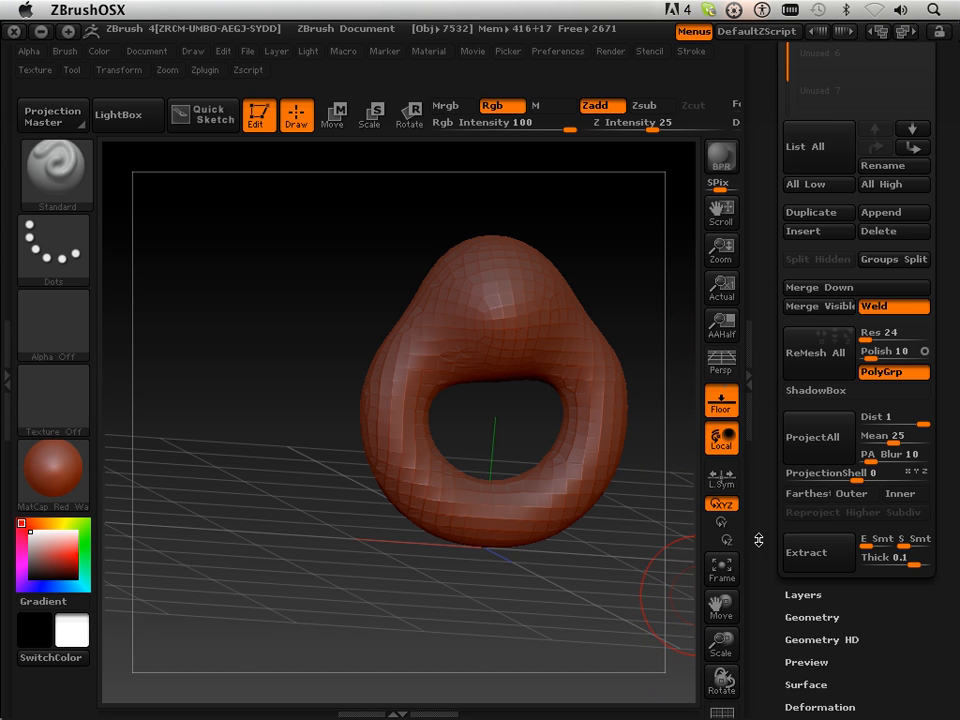
pyautogui.moveTo(766, 562)
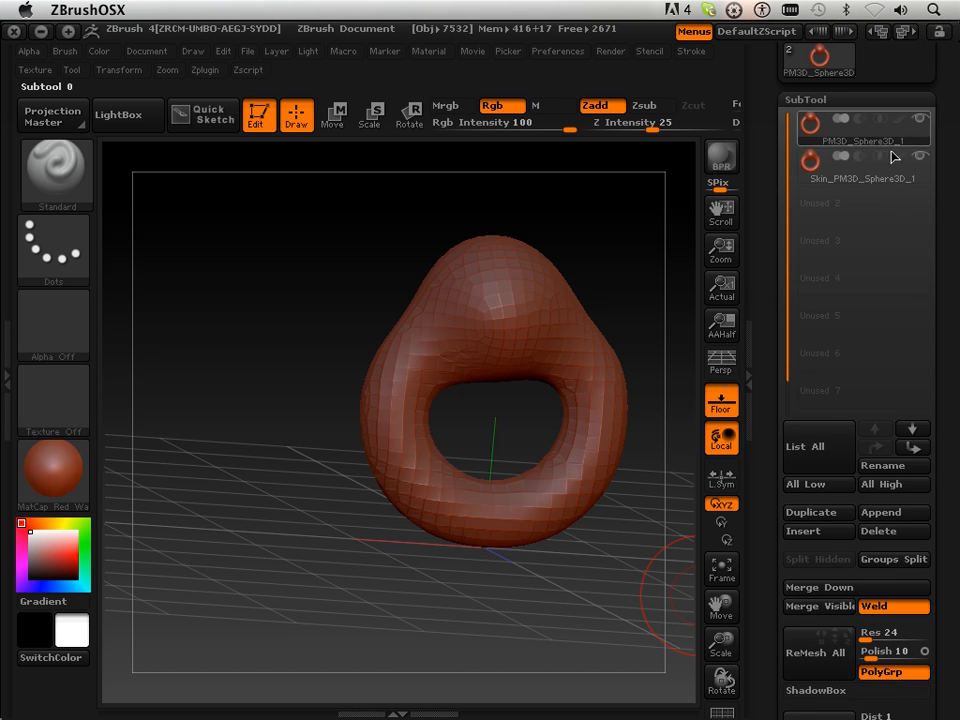
# - Select the new remeshed Skin subtool and ProjectAll it back onto the ring-and-ball form
pyautogui.click(862, 168)
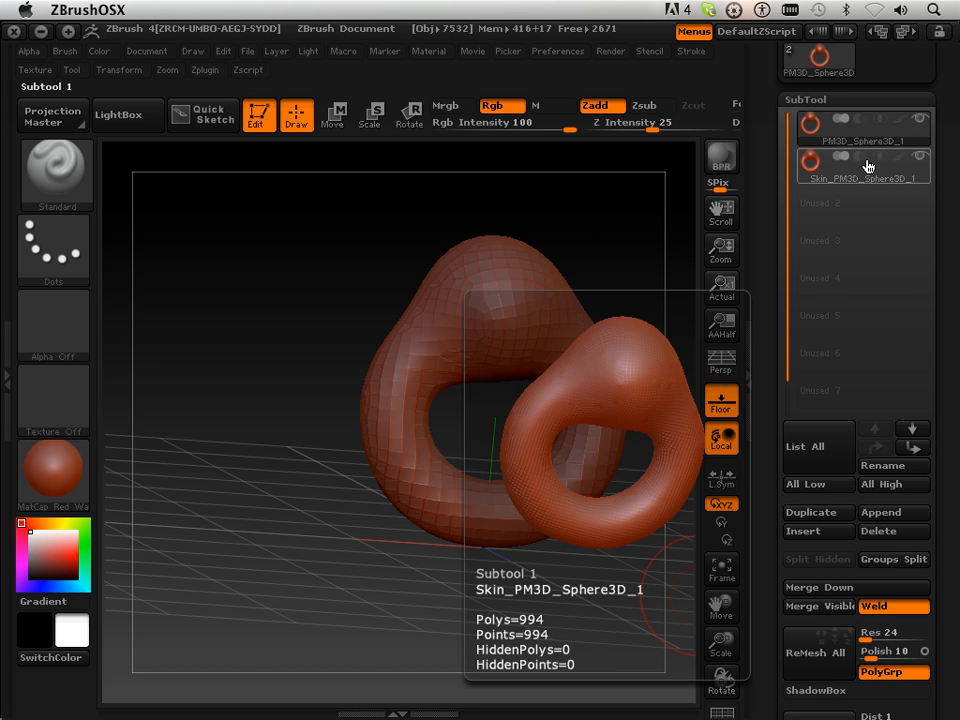
pyautogui.click(862, 168)
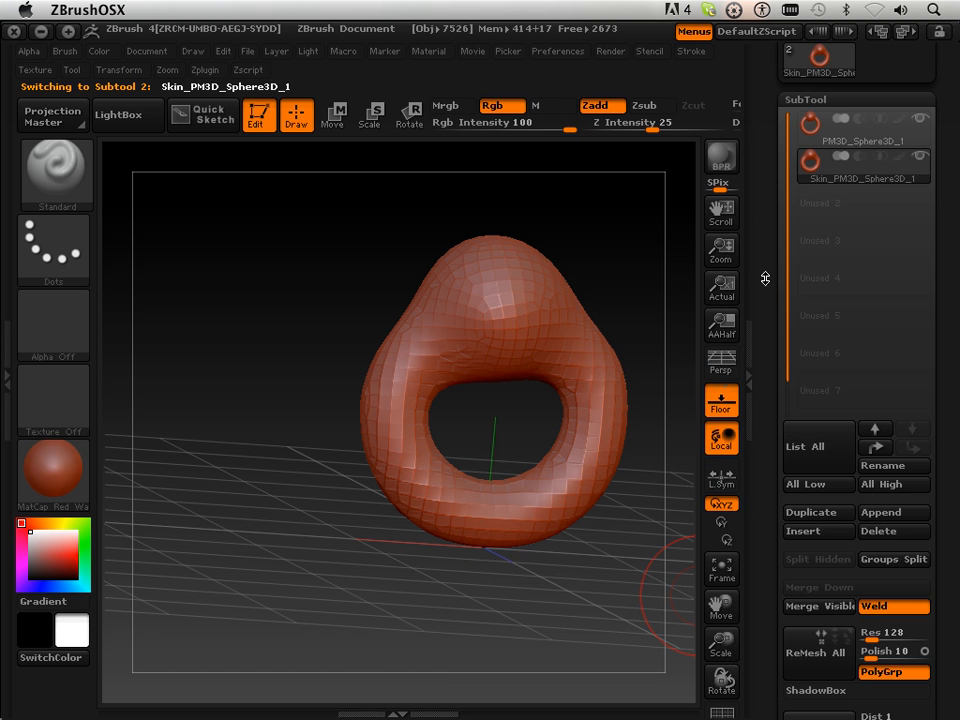
pyautogui.scroll(-3)
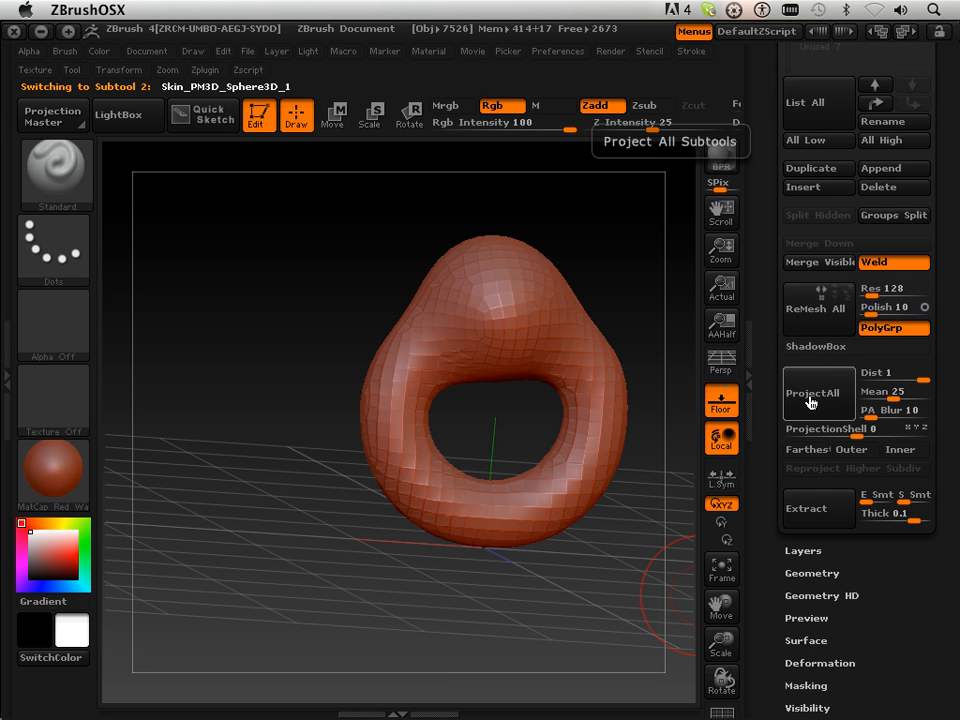
pyautogui.click(814, 392)
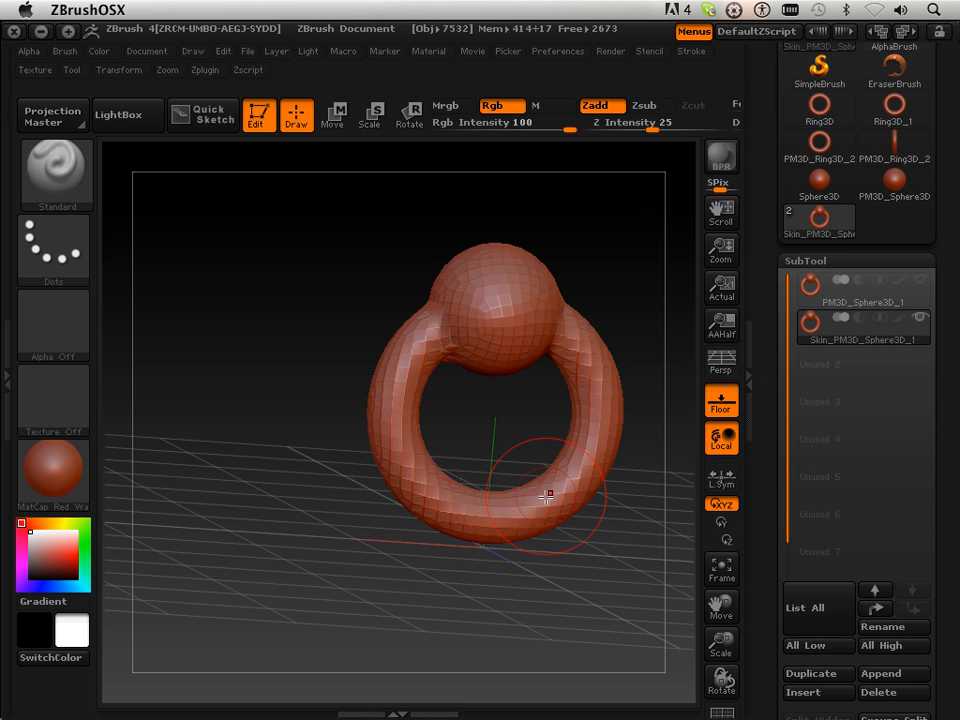
pyautogui.moveTo(544, 496); pyautogui.dragTo(584, 444)
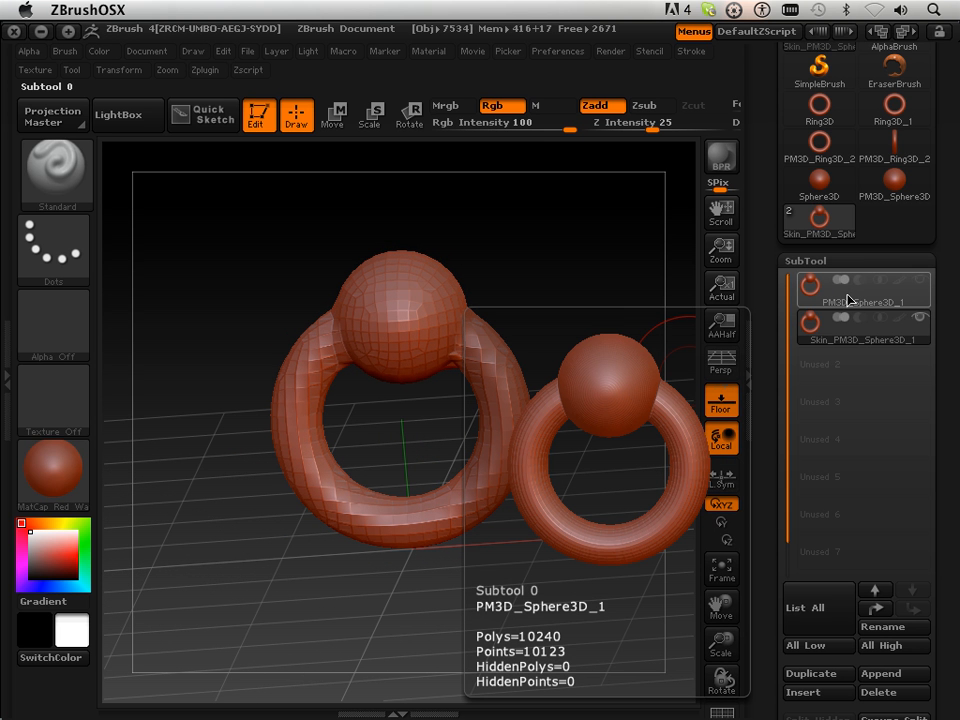
pyautogui.click(860, 326)
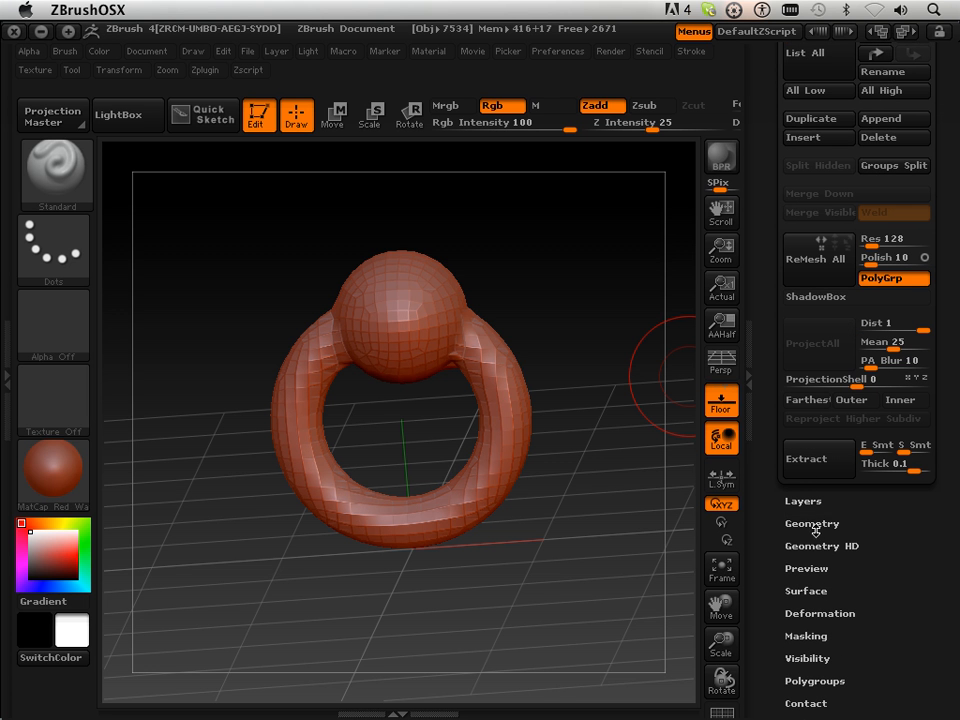
# - Divide the skin twice in Geometry, then step the SDiv level down and drop the higher levels
pyautogui.click(812, 524)
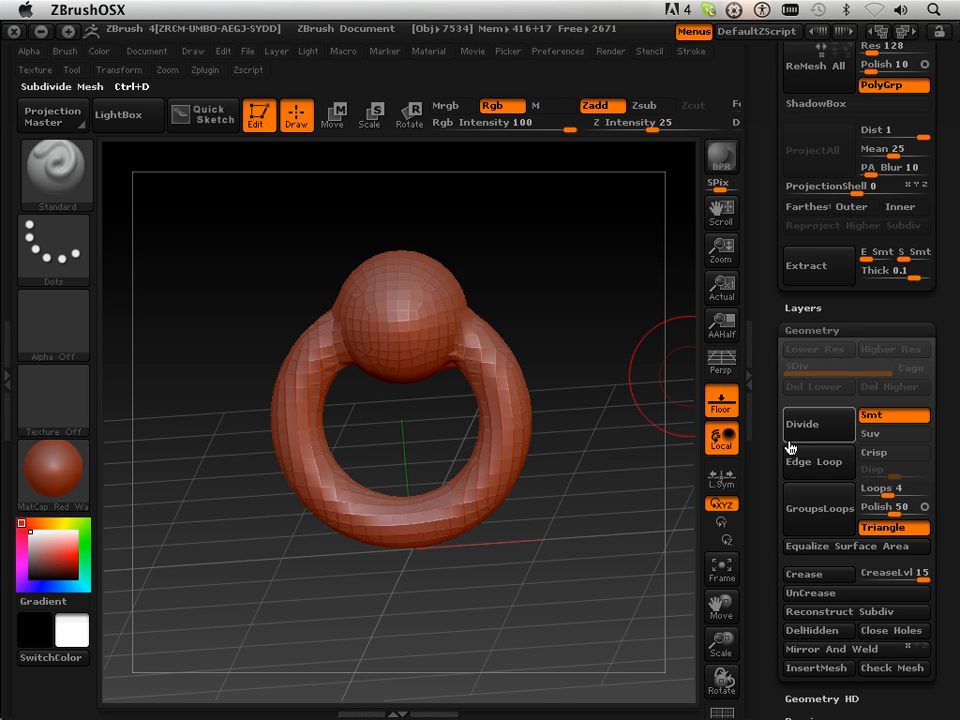
pyautogui.click(804, 424)
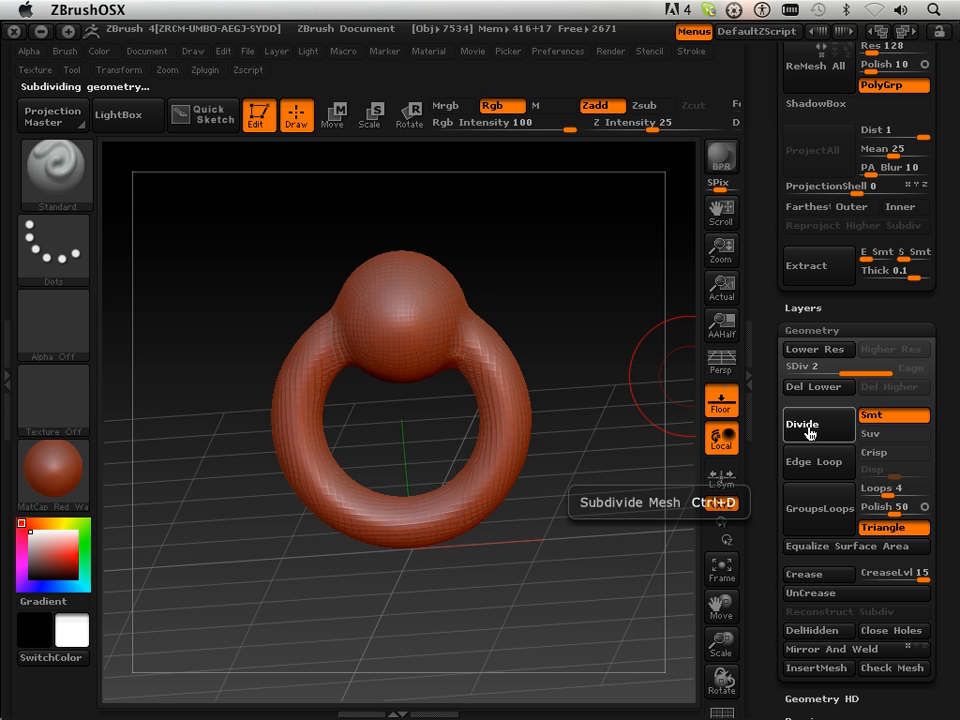
pyautogui.click(800, 424)
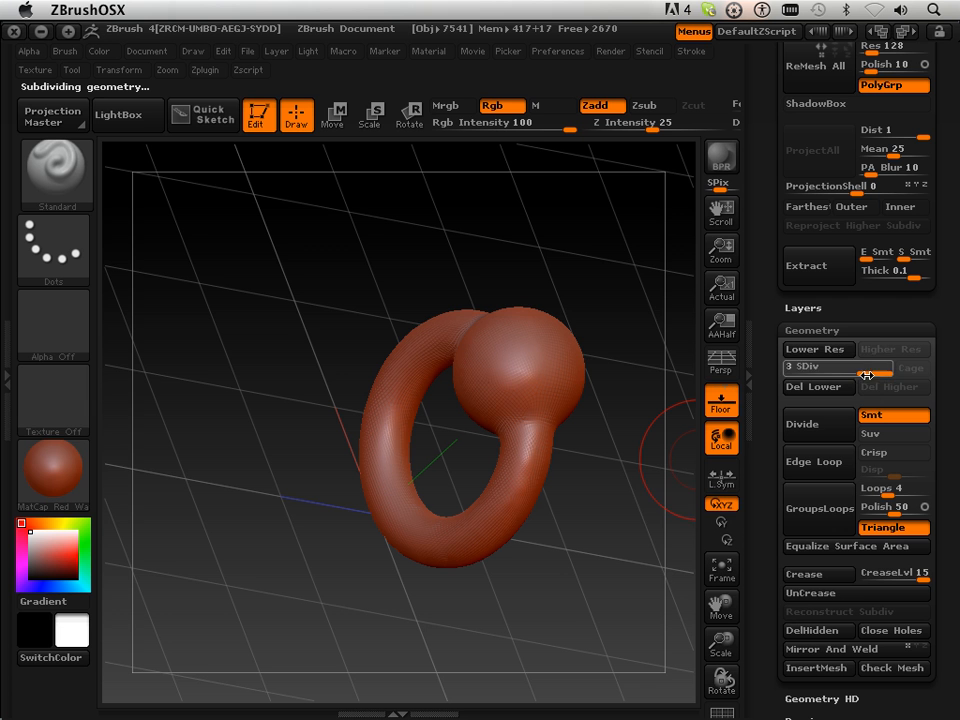
pyautogui.click(816, 348)
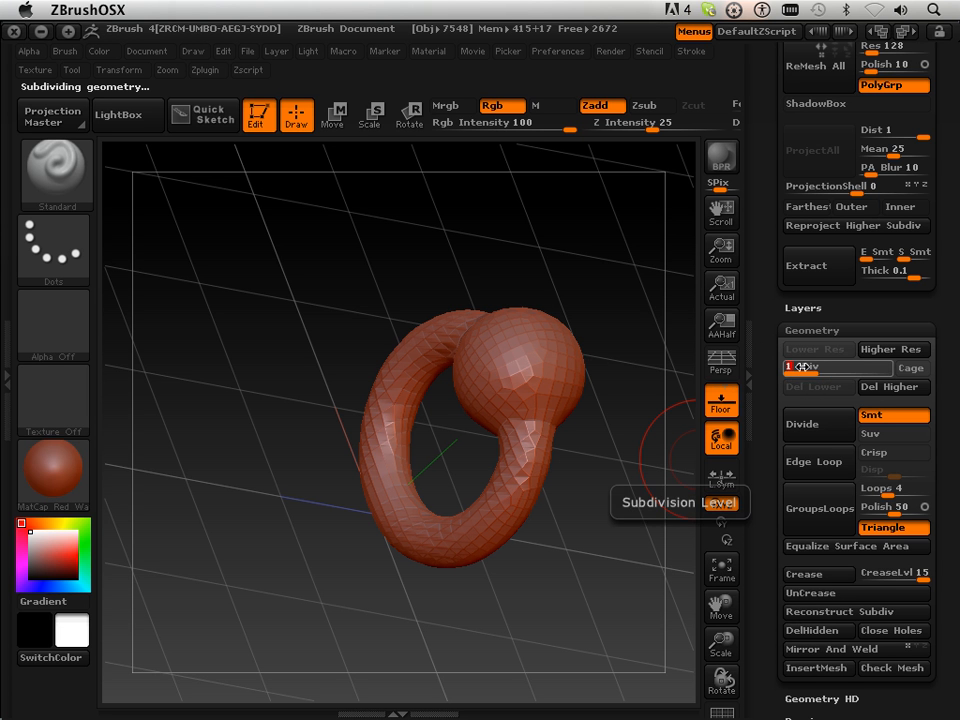
pyautogui.click(892, 388)
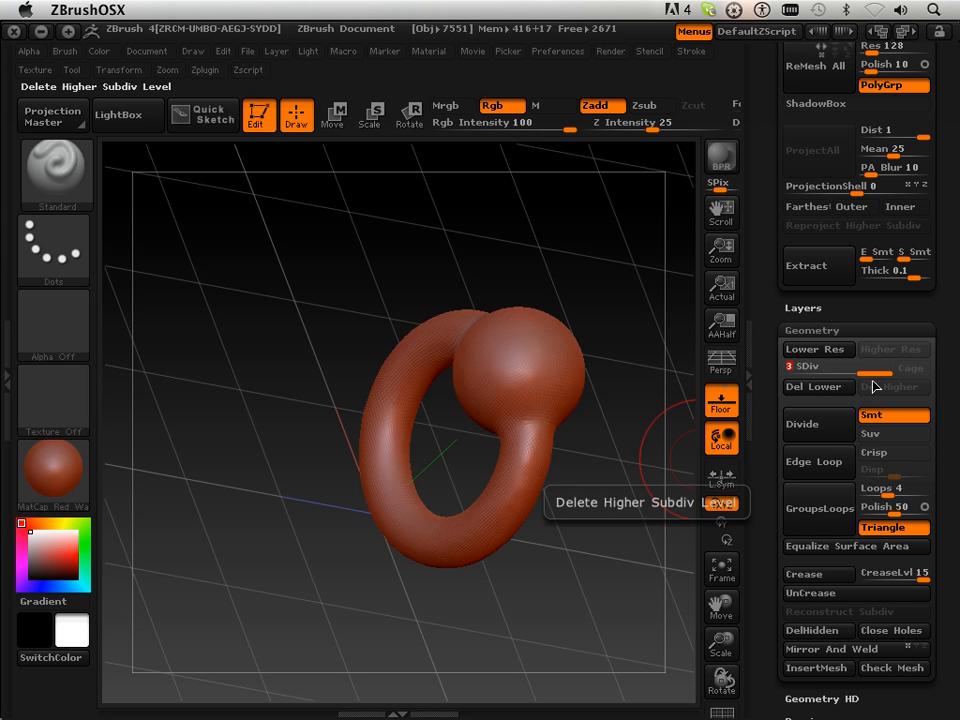
pyautogui.click(892, 388)
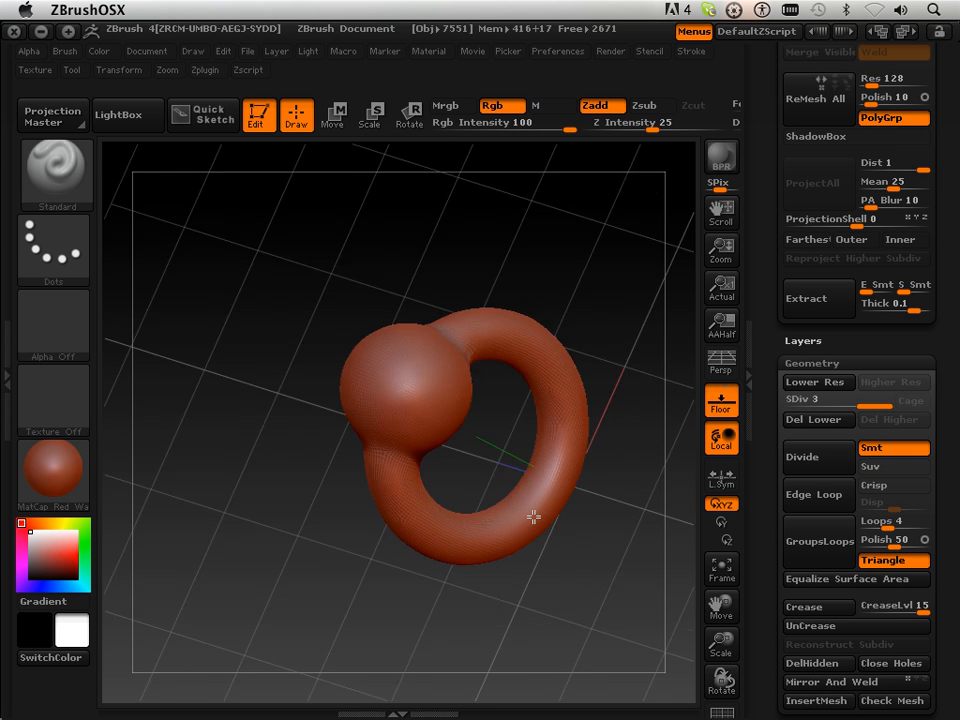
pyautogui.moveTo(532, 518); pyautogui.dragTo(396, 398)
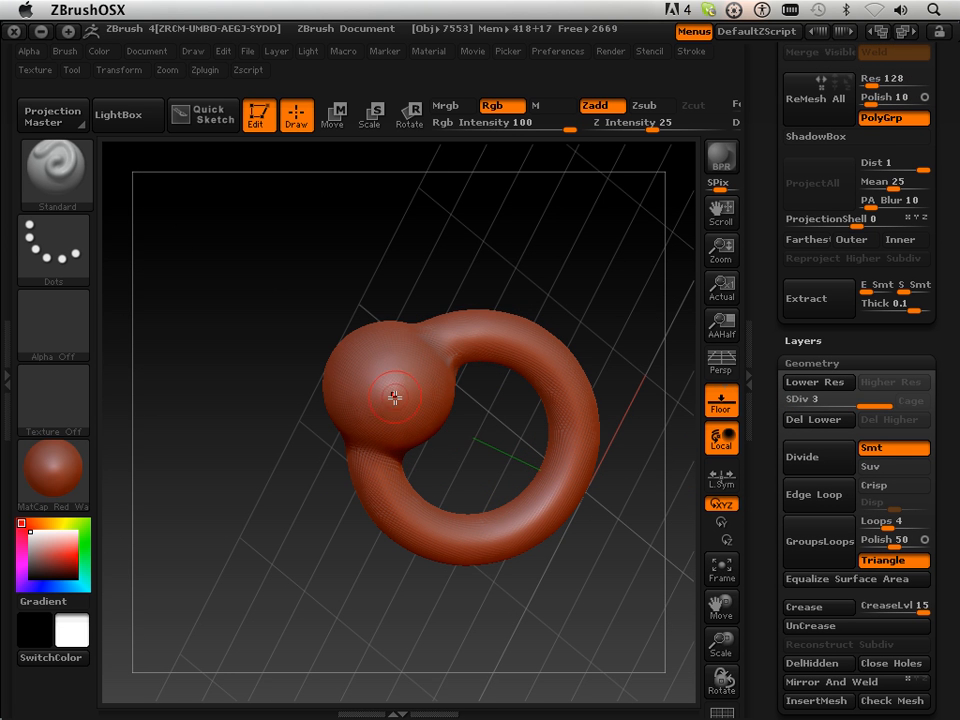
pyautogui.moveTo(364, 364)
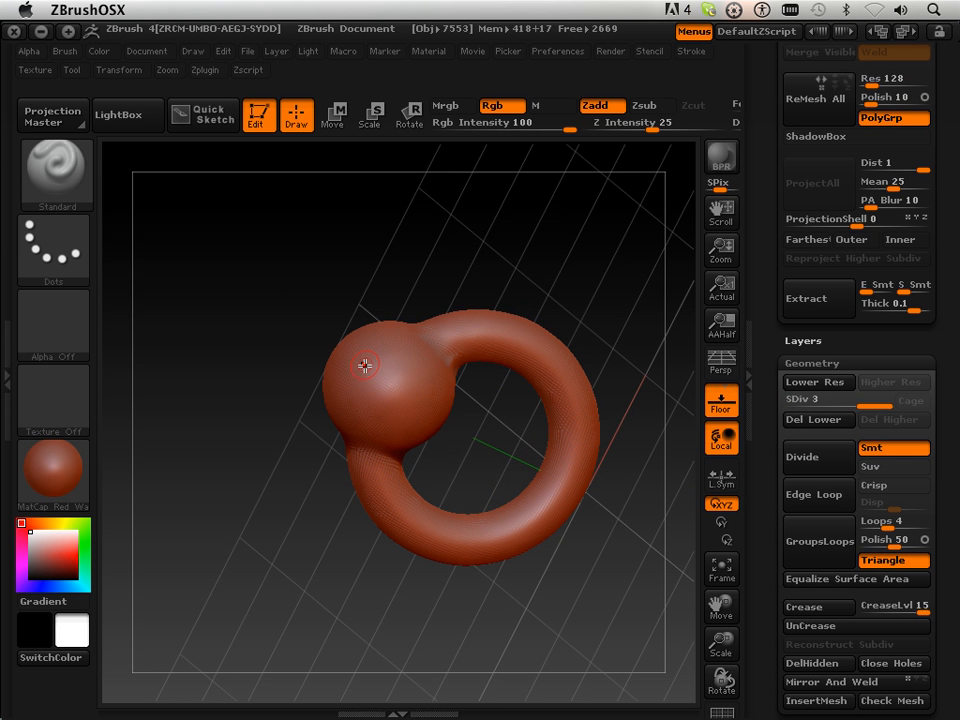